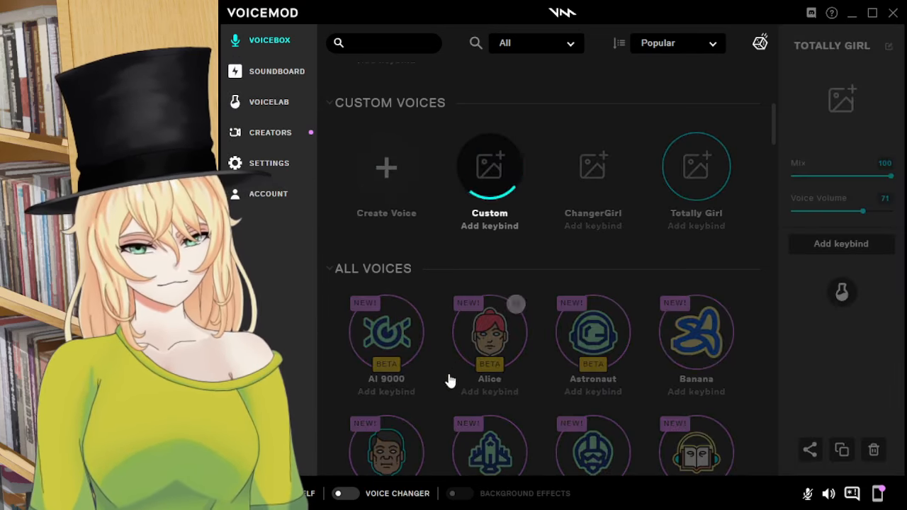
Step: Select the Custom voice under Custom Voices as the active voice, replacing Totally Girl
left_click(490, 166)
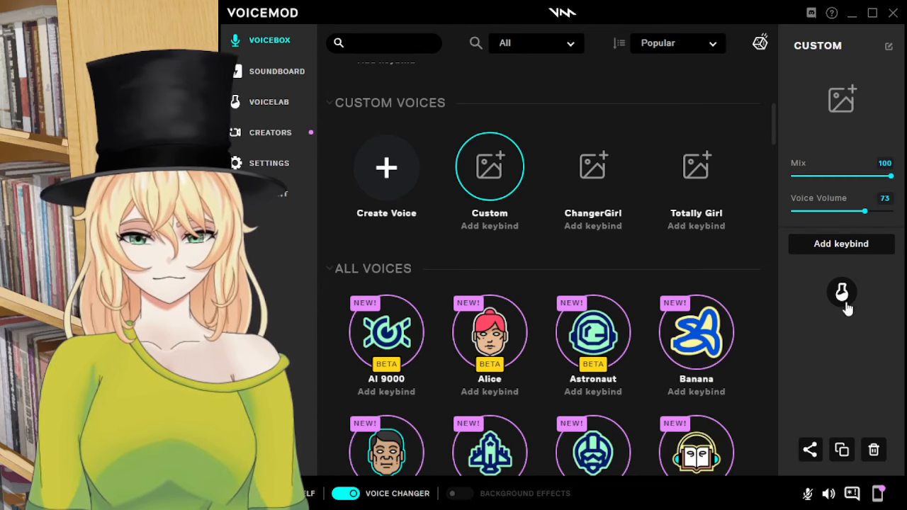
Step: Bring up the Custom voice's Voicelab effect chain showing PowerPitch 58, Pitch 75 and Humanize on
left_click(270, 102)
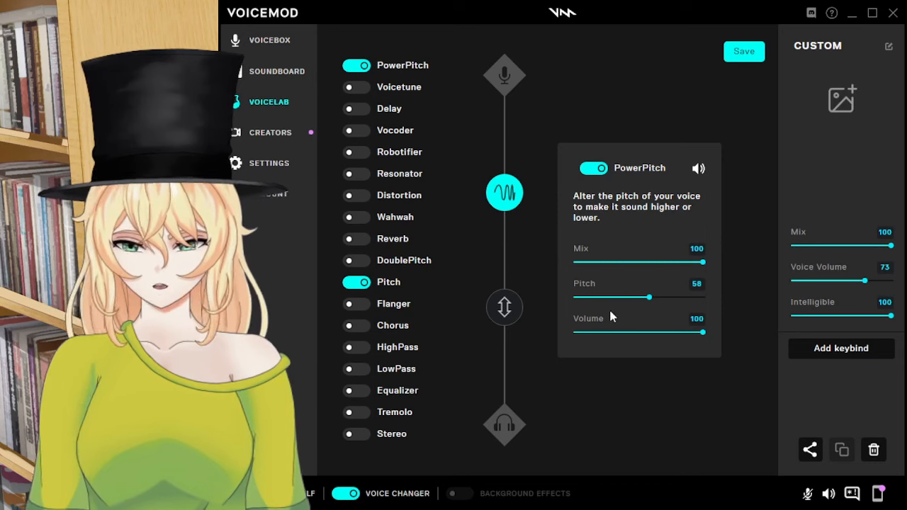
mouse_move(675, 403)
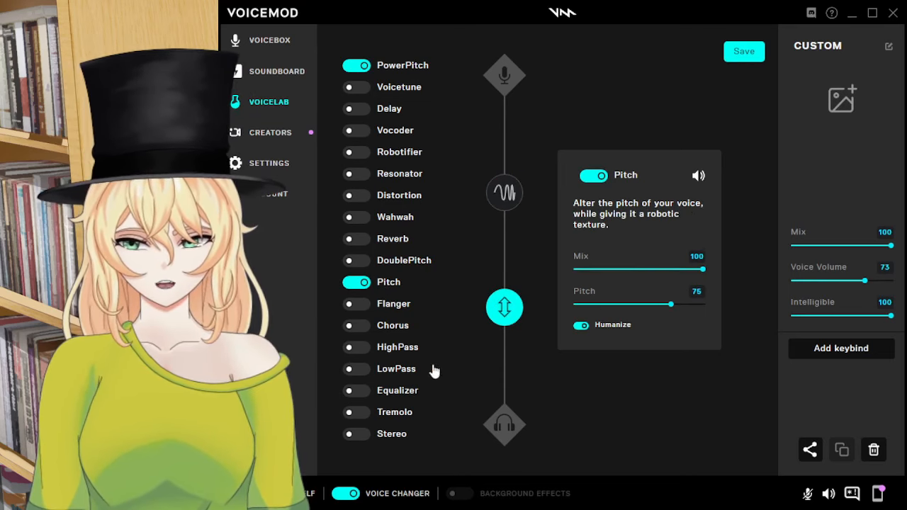
mouse_move(560, 457)
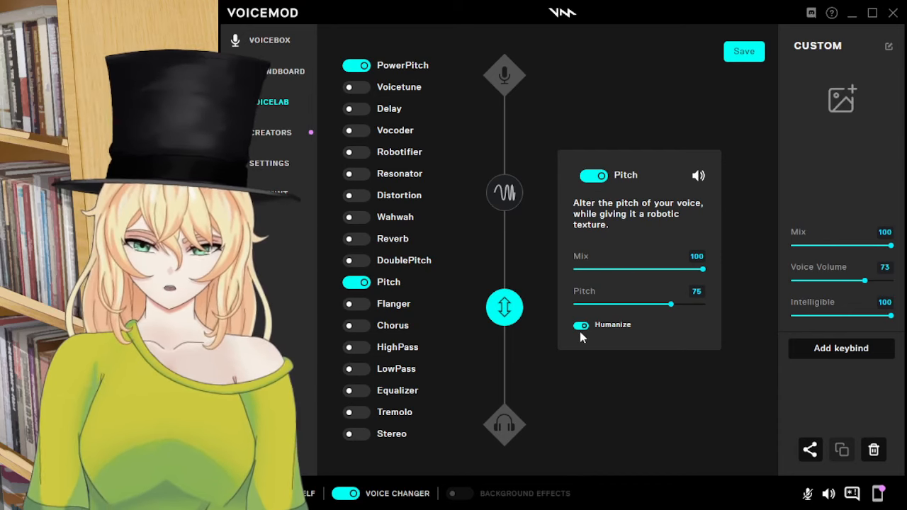
left_click(581, 324)
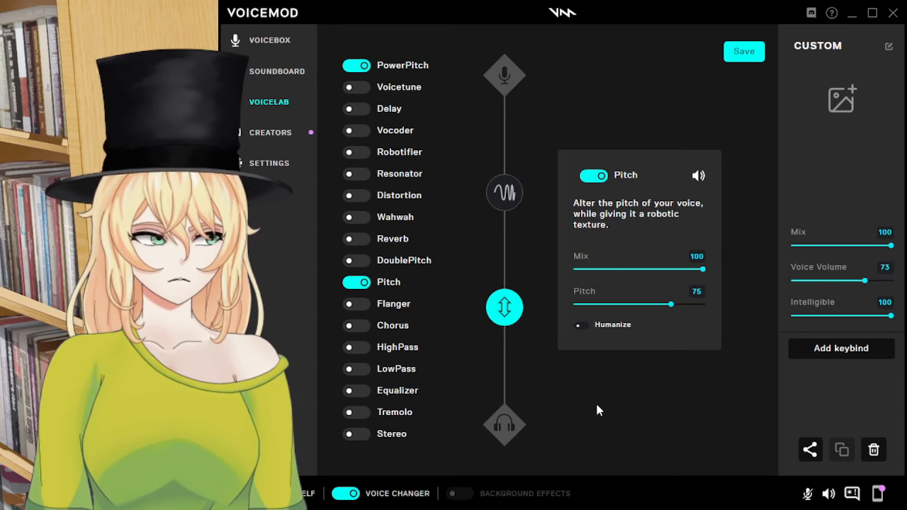
mouse_move(592, 348)
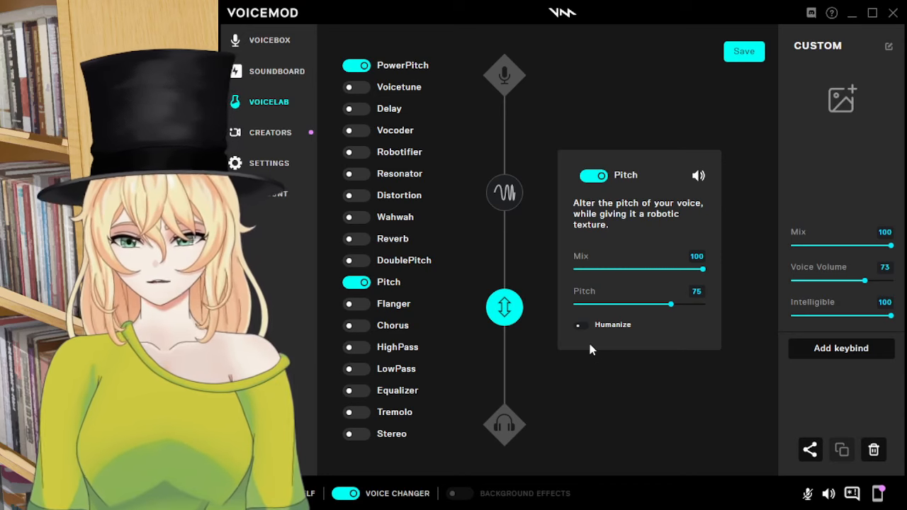
left_click(580, 324)
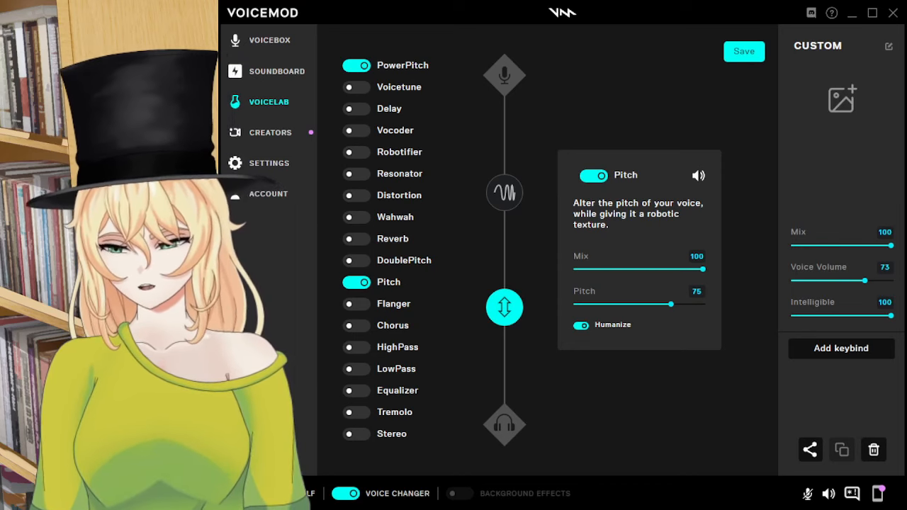
Step: Switch the Voice Changer off, leaving the Custom voice's Pitch settings unchanged
left_click(346, 493)
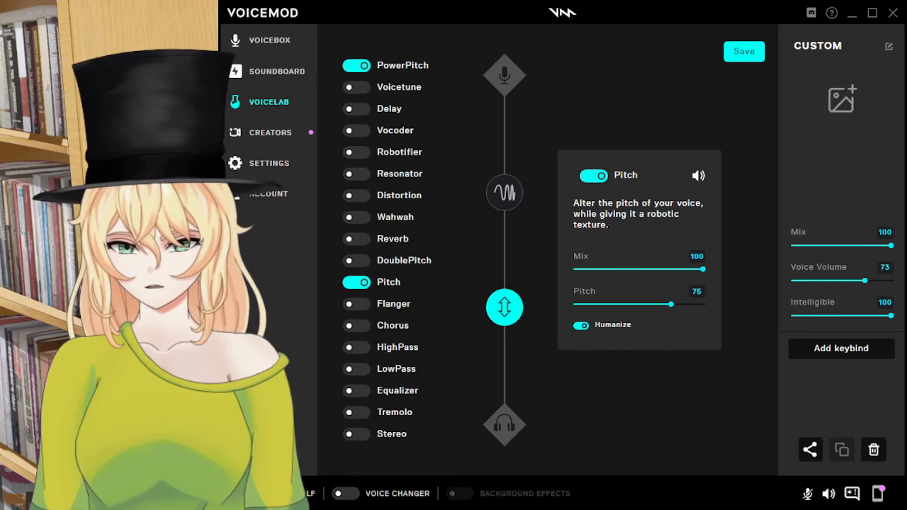